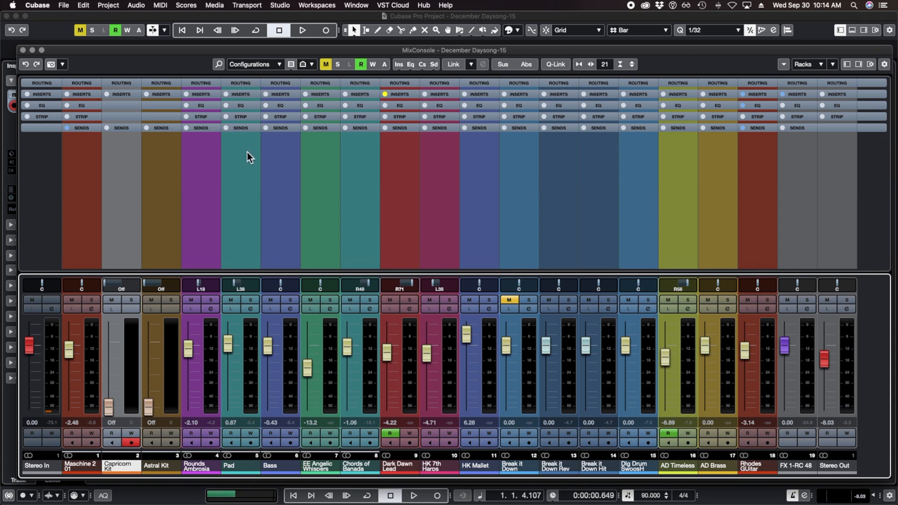
Step: Expand the Sends rack so every channel's sends, including FX 1-RC 48 routings, are visible
click(80, 127)
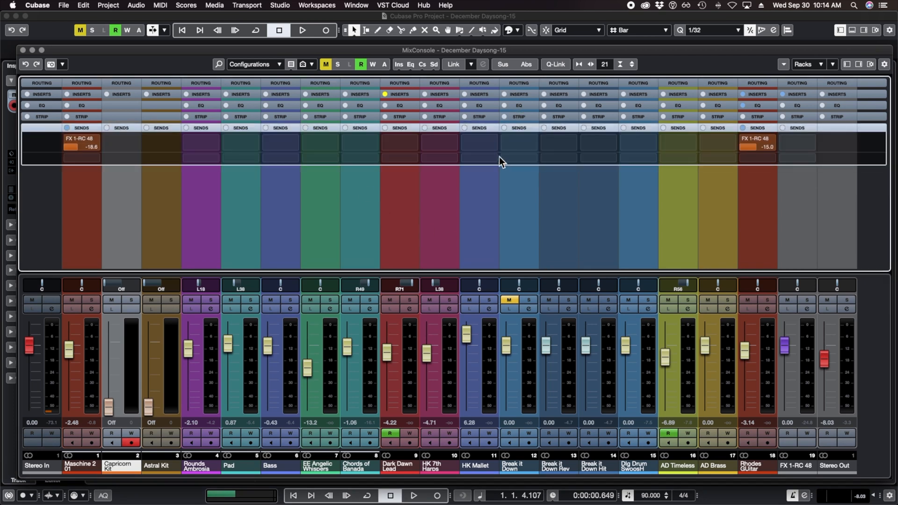
mouse_move(494, 170)
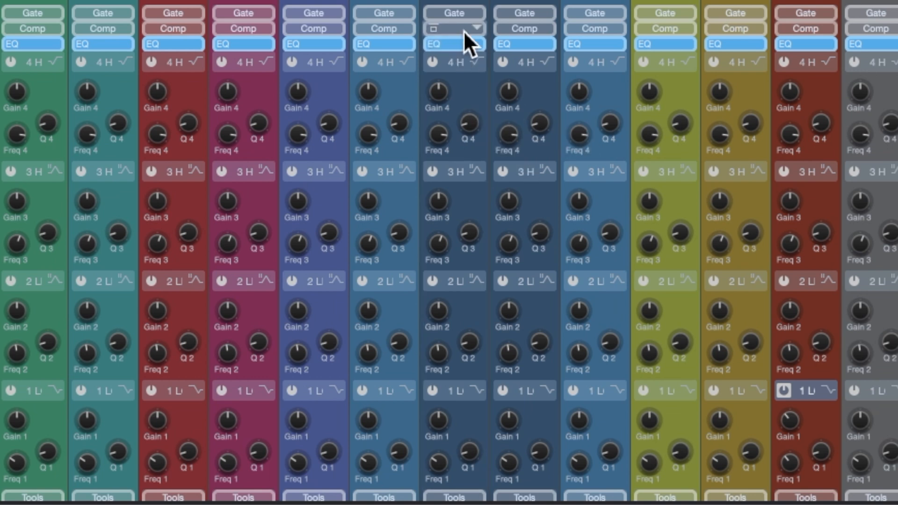
Step: Expand one channel's Comp module to reveal threshold, ratio, attack and release controls
click(453, 28)
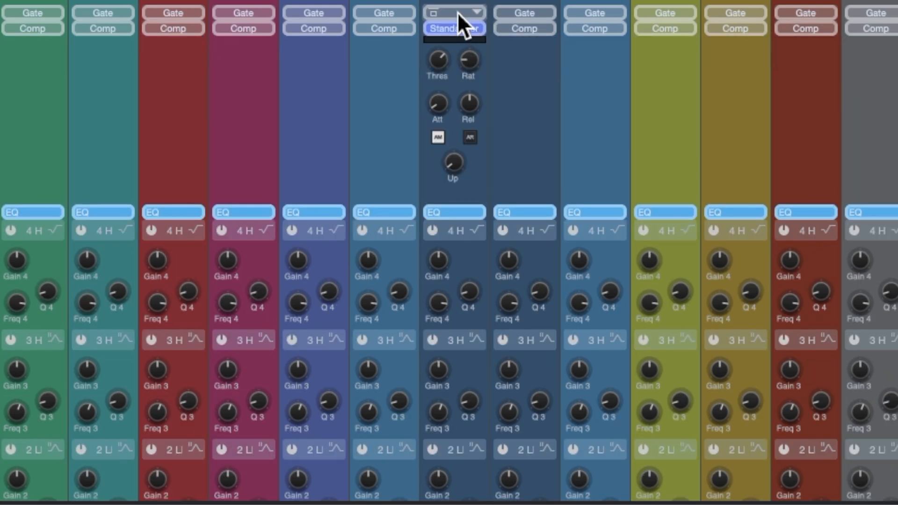
click(453, 12)
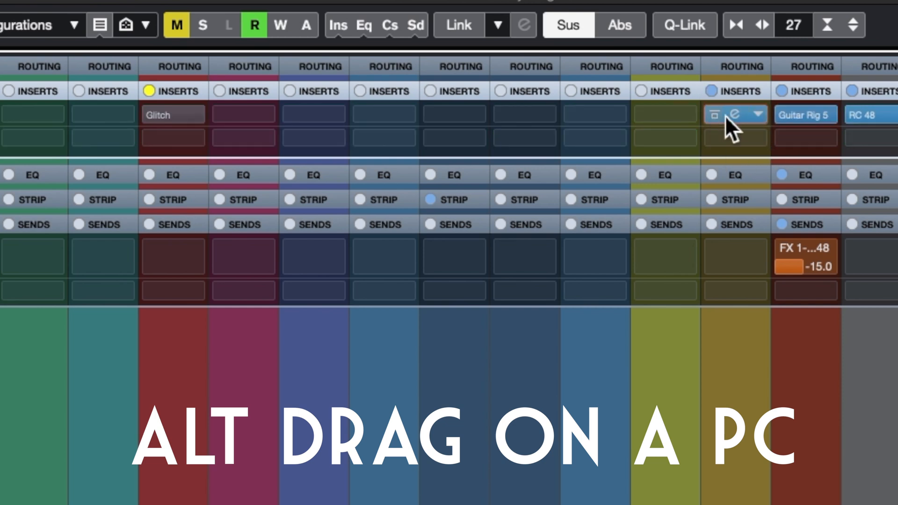
mouse_move(738, 126)
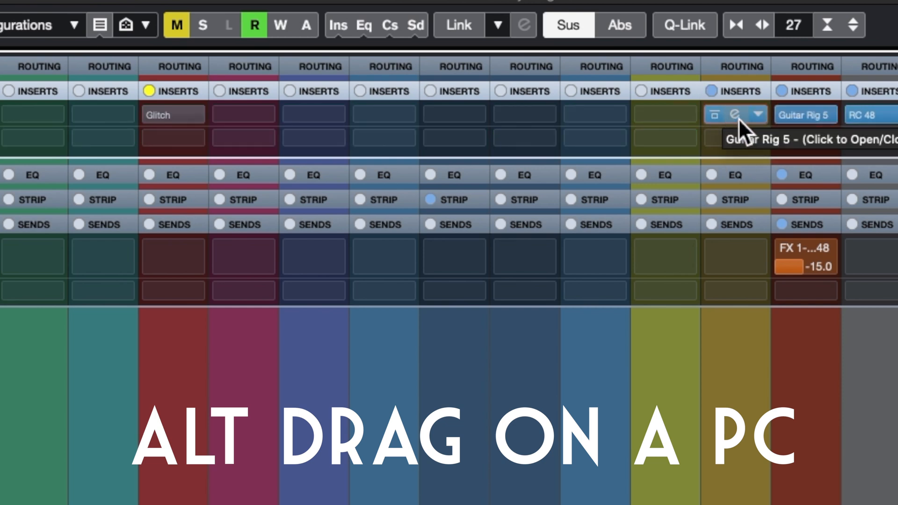
mouse_move(714, 114)
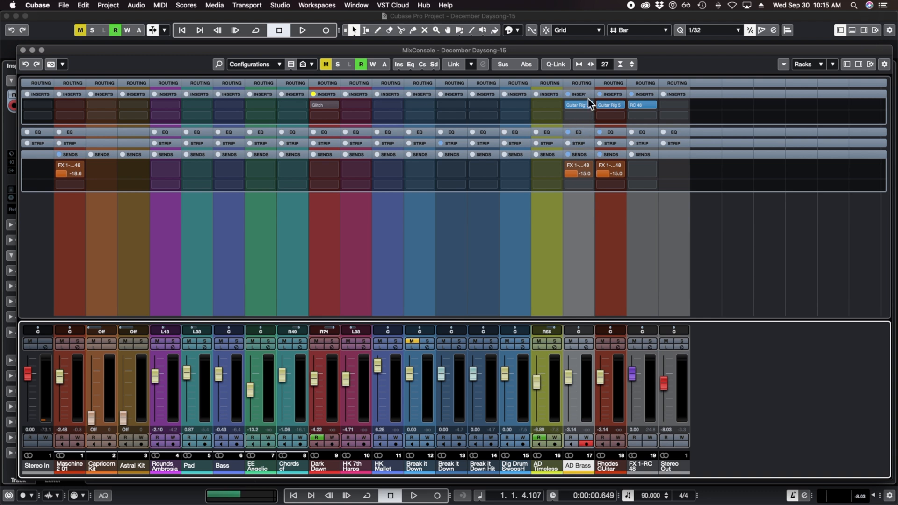
mouse_move(583, 159)
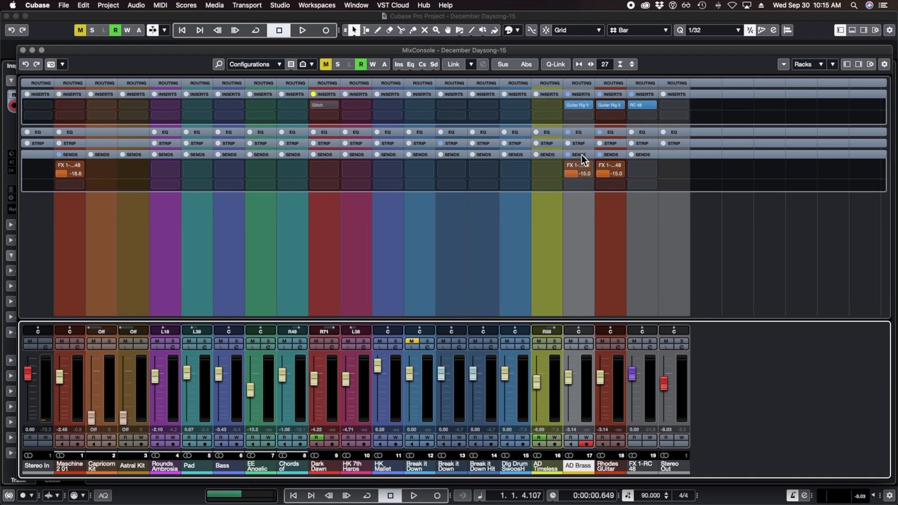
mouse_move(580, 160)
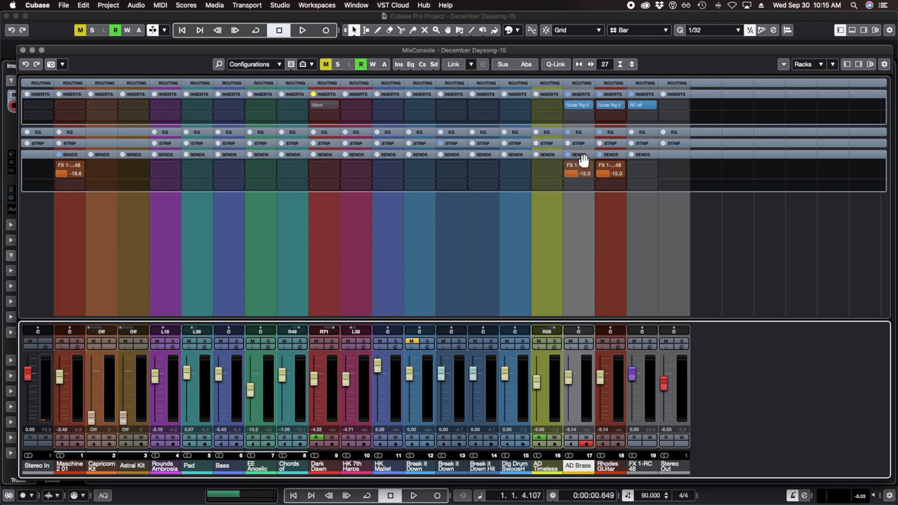
mouse_move(606, 159)
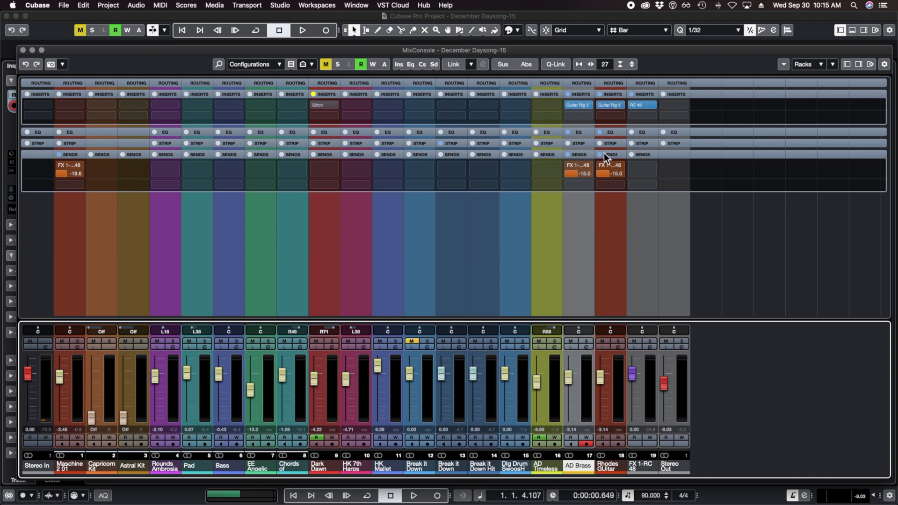
mouse_move(26, 65)
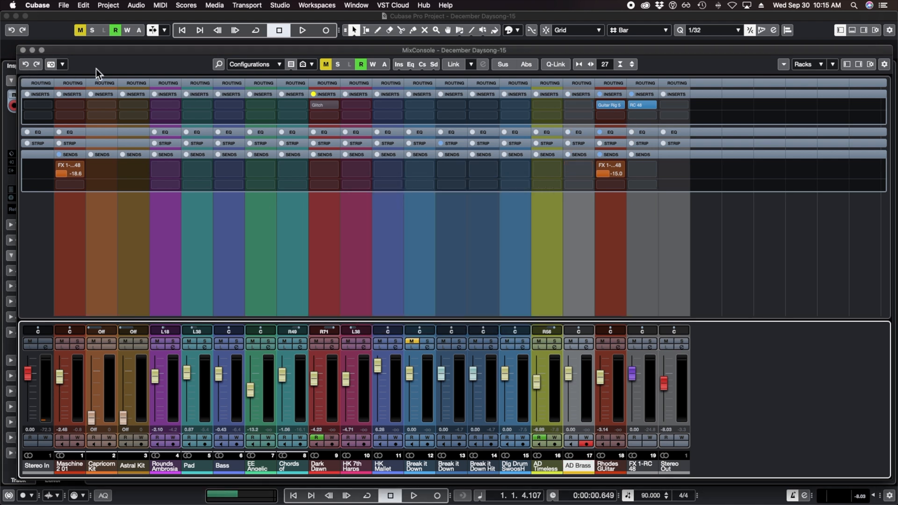
mouse_move(24, 64)
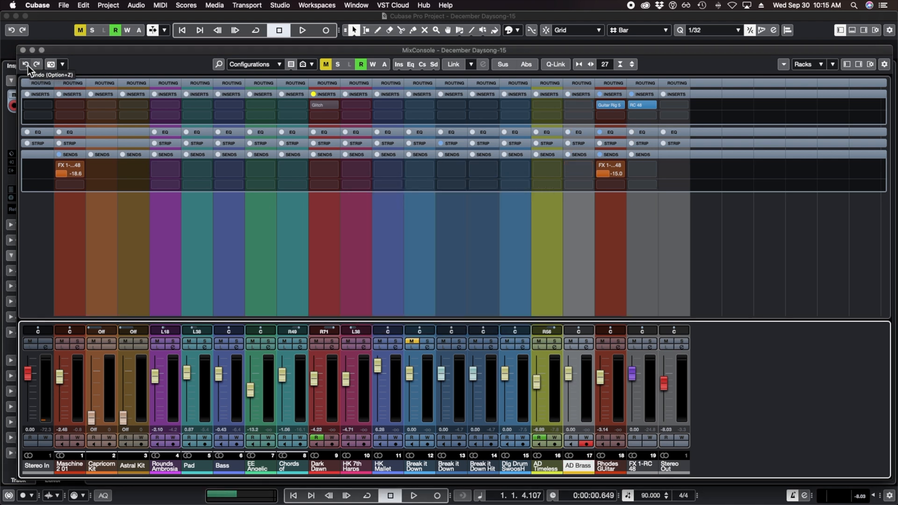
mouse_move(568, 383)
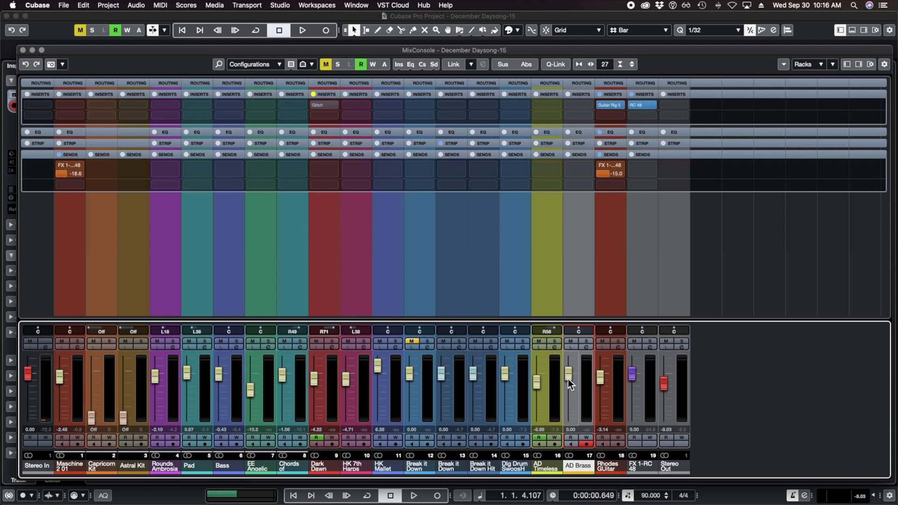
mouse_move(574, 391)
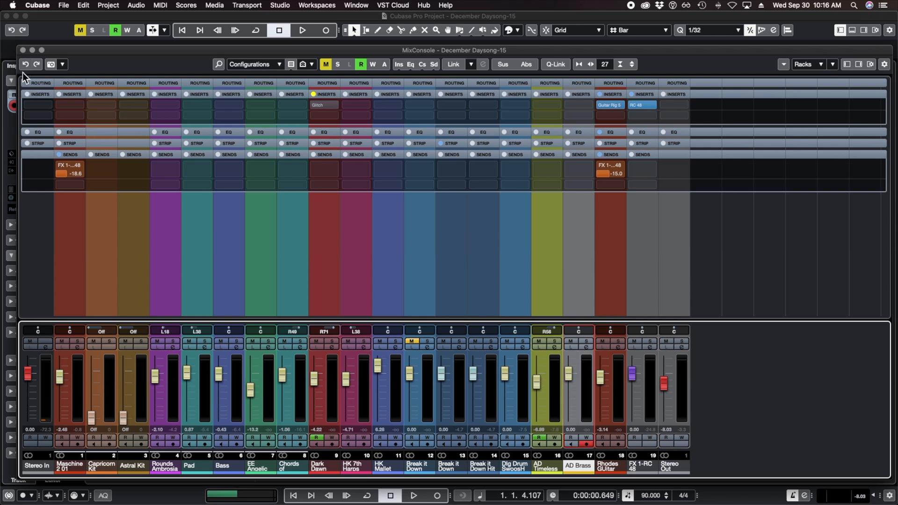
mouse_move(534, 297)
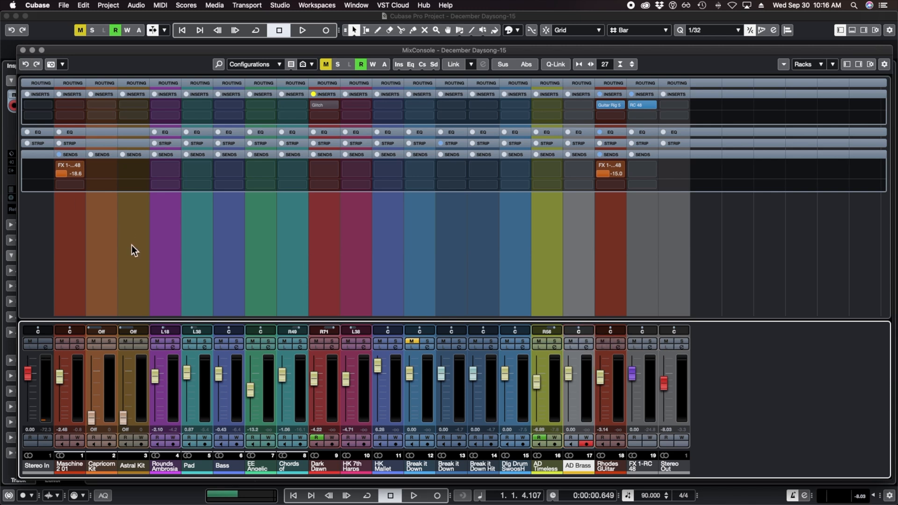
mouse_move(580, 97)
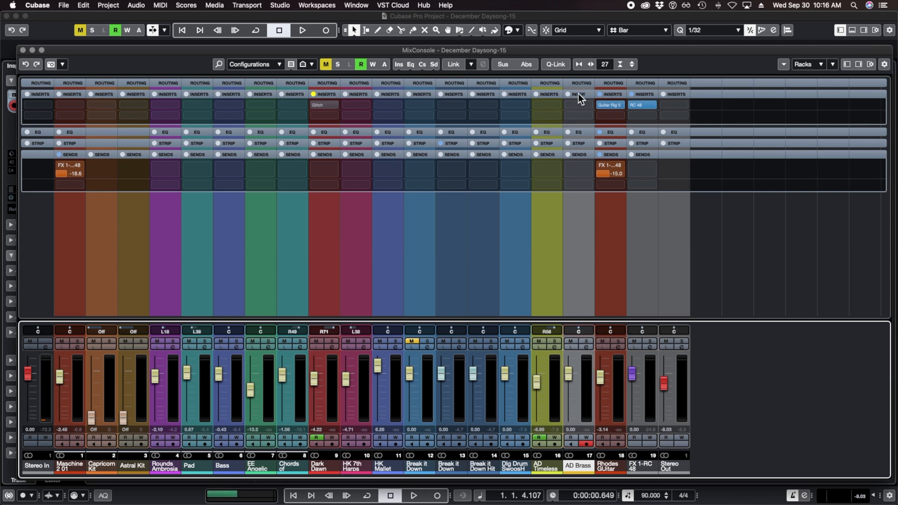
Step: Reveal the Routing rack for every channel, then close and reopen the MixConsole
click(39, 83)
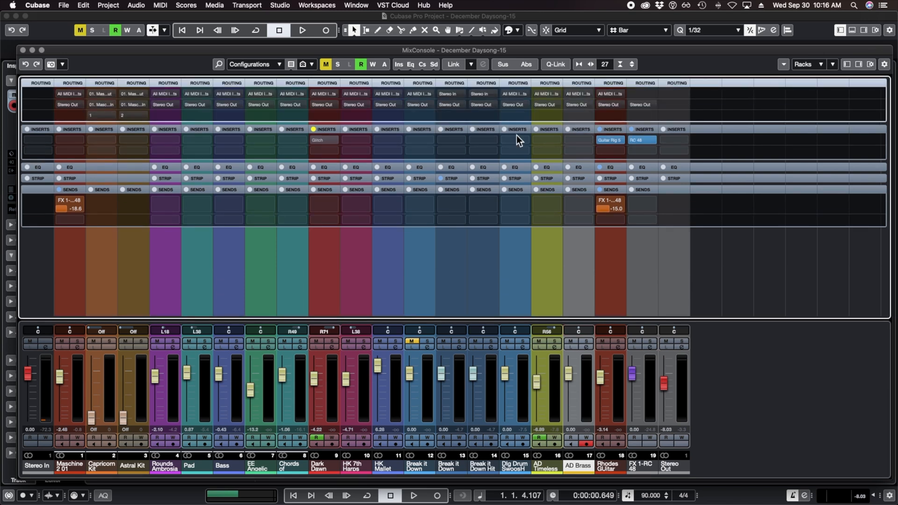
mouse_move(623, 120)
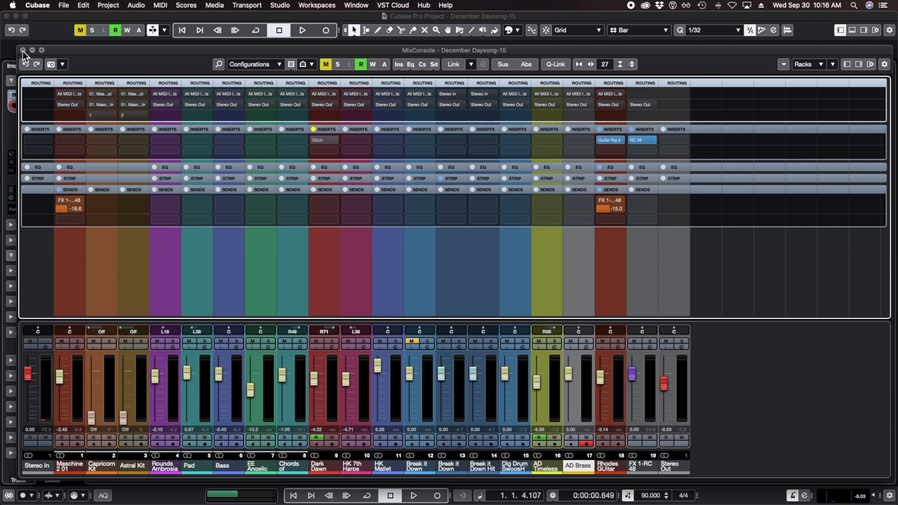
click(24, 50)
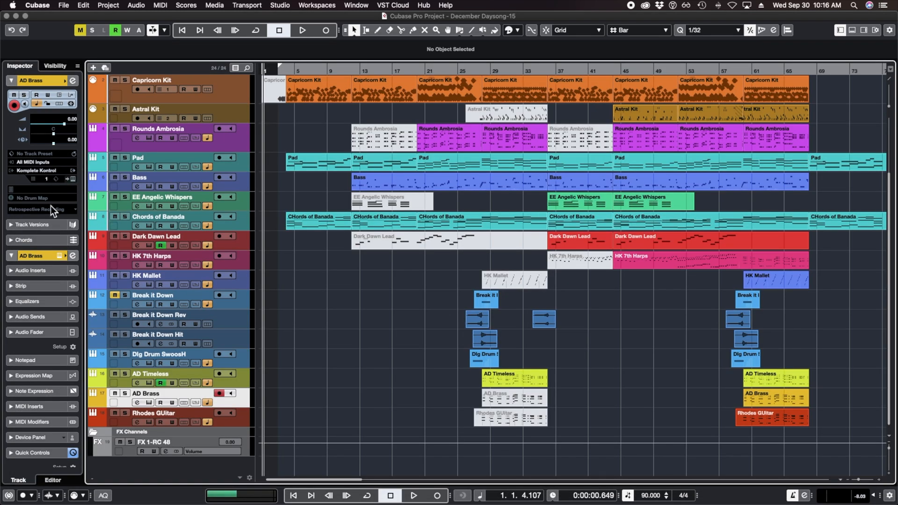
click(160, 314)
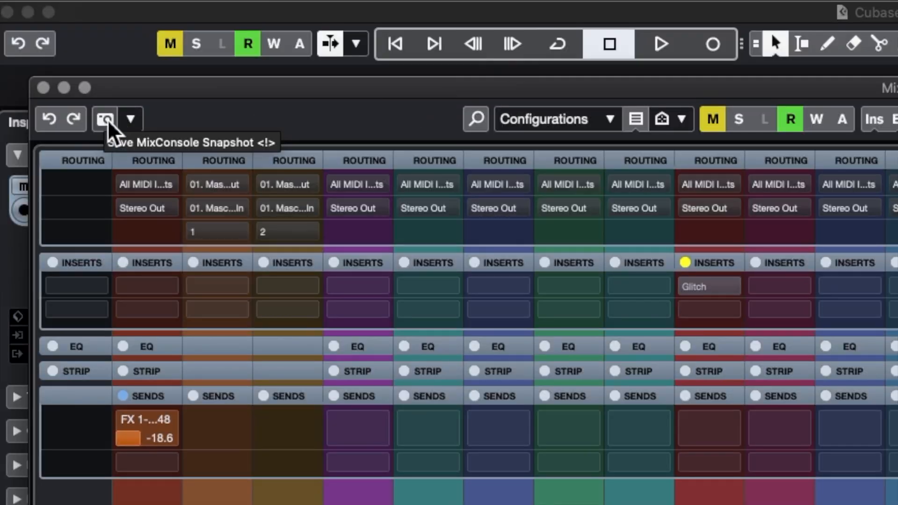
mouse_move(106, 121)
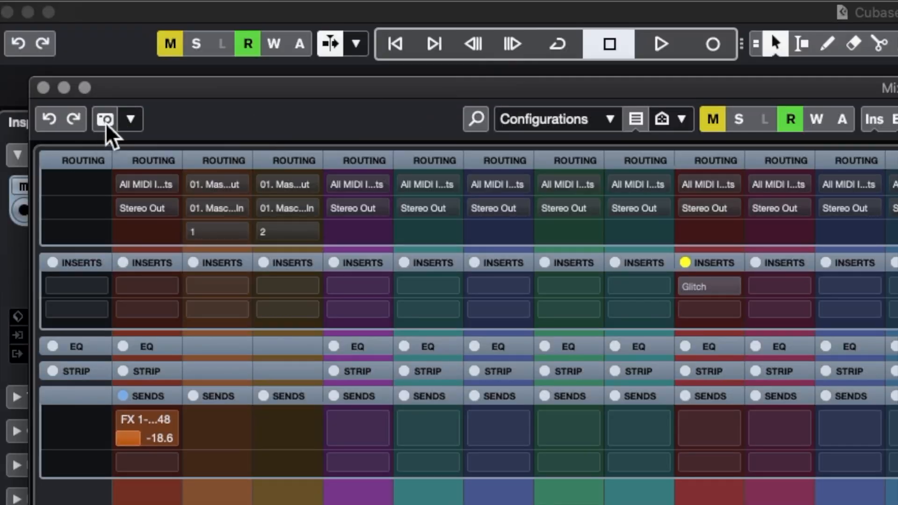
Step: Store a mix snapshot, then recall an earlier snapshot to restore its faders and inserts
click(131, 118)
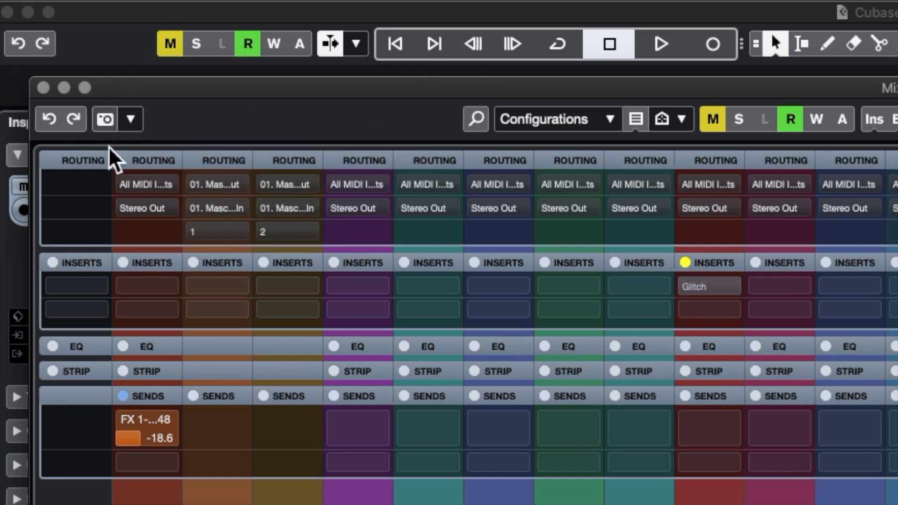
mouse_move(137, 122)
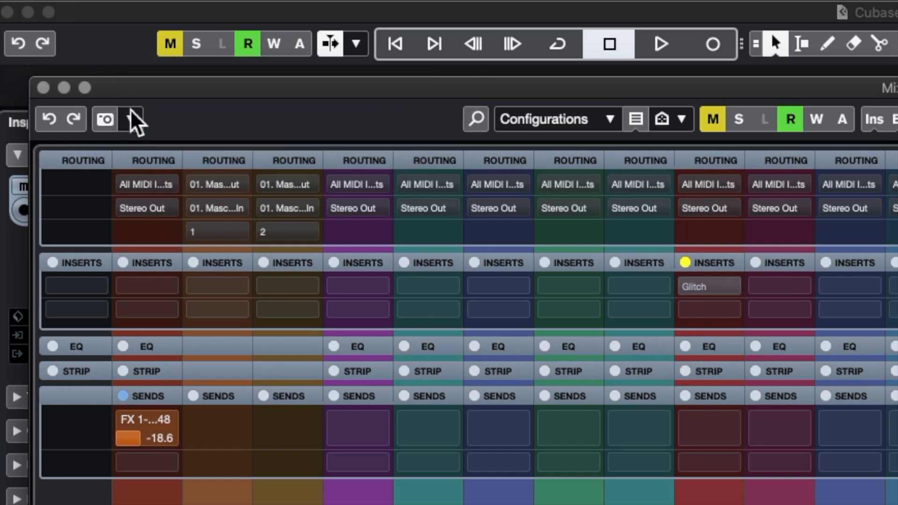
click(132, 119)
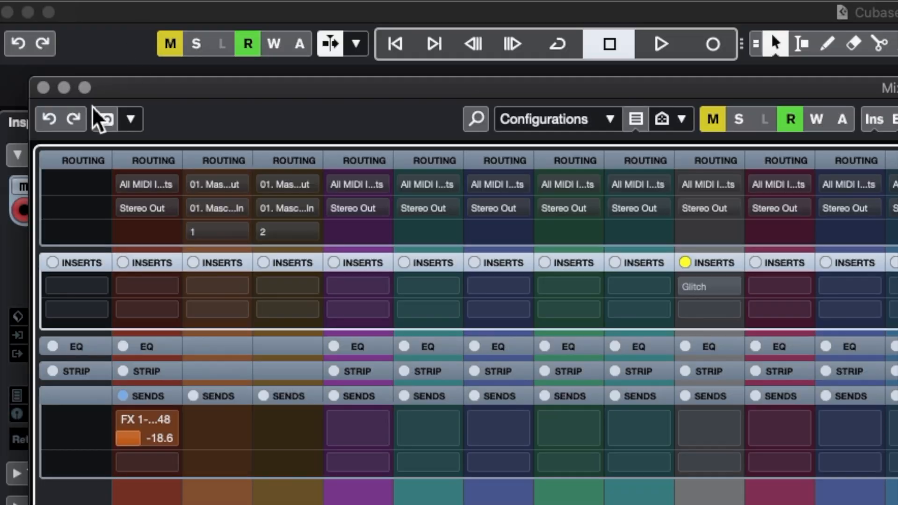
mouse_move(108, 174)
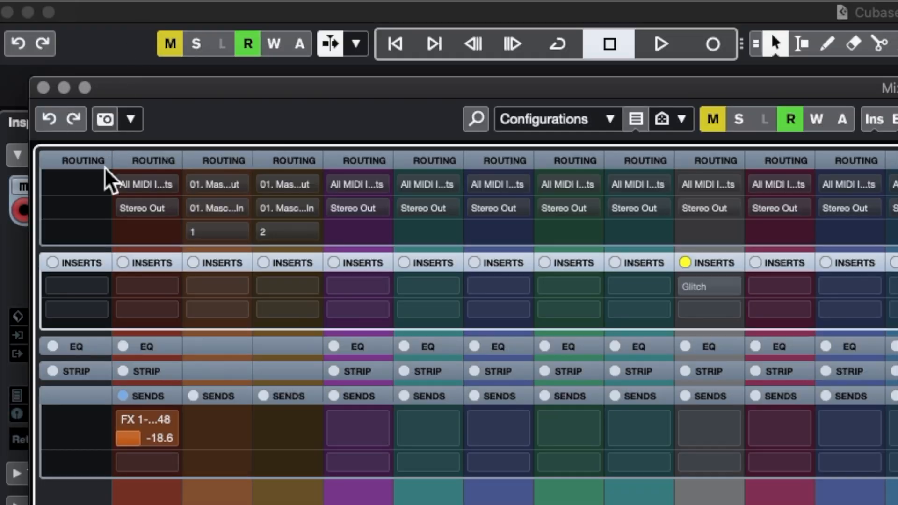
mouse_move(160, 123)
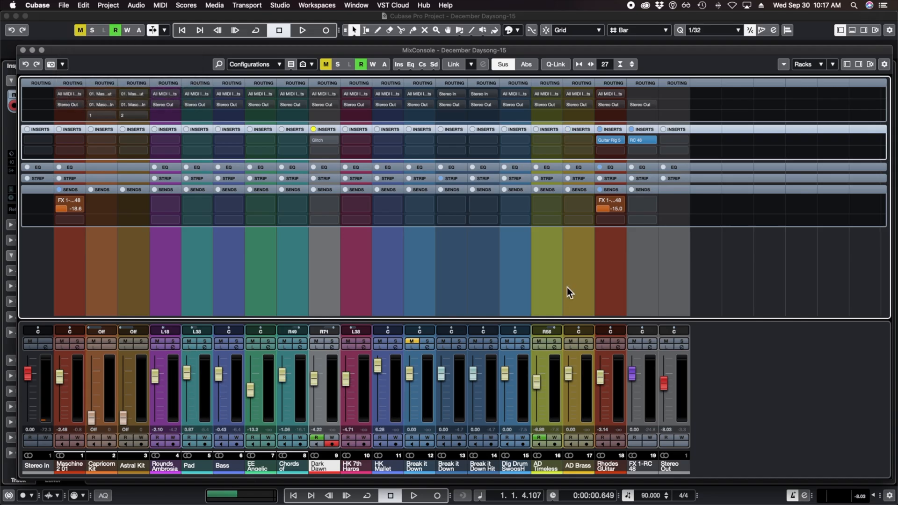
mouse_move(577, 129)
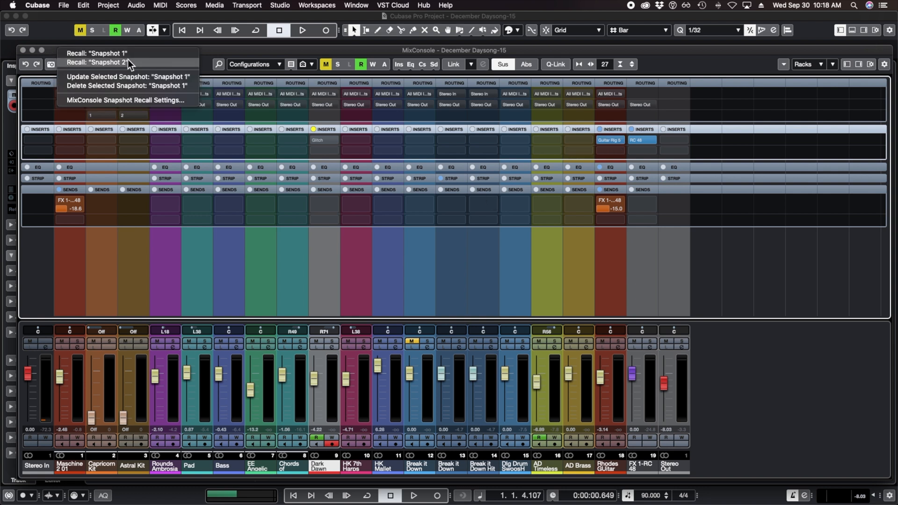
mouse_move(126, 63)
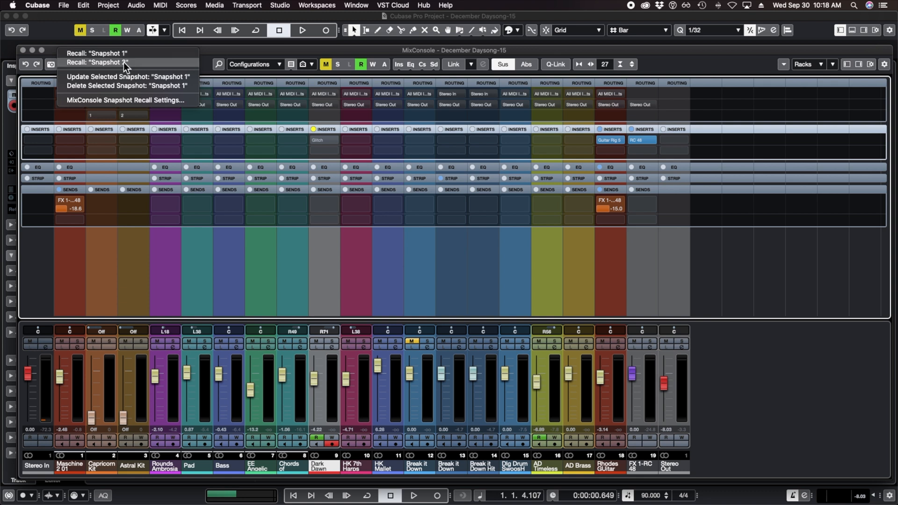
click(97, 61)
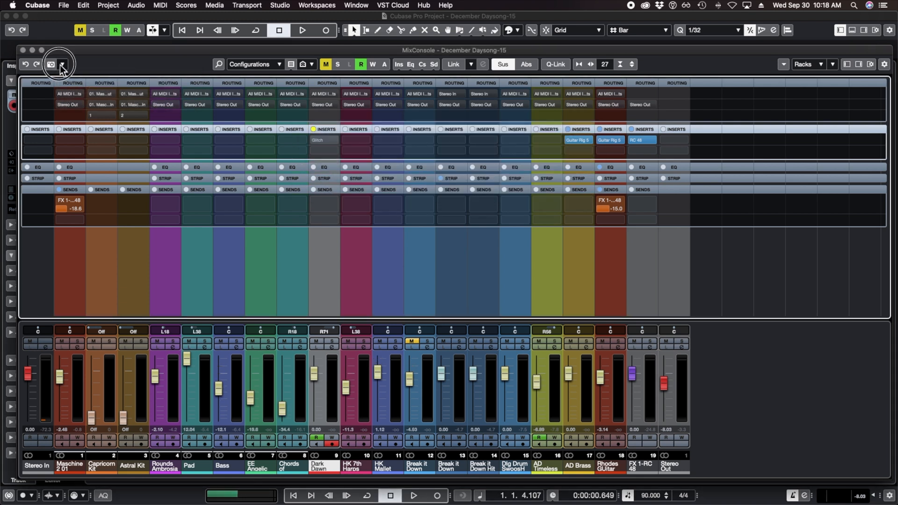
click(61, 65)
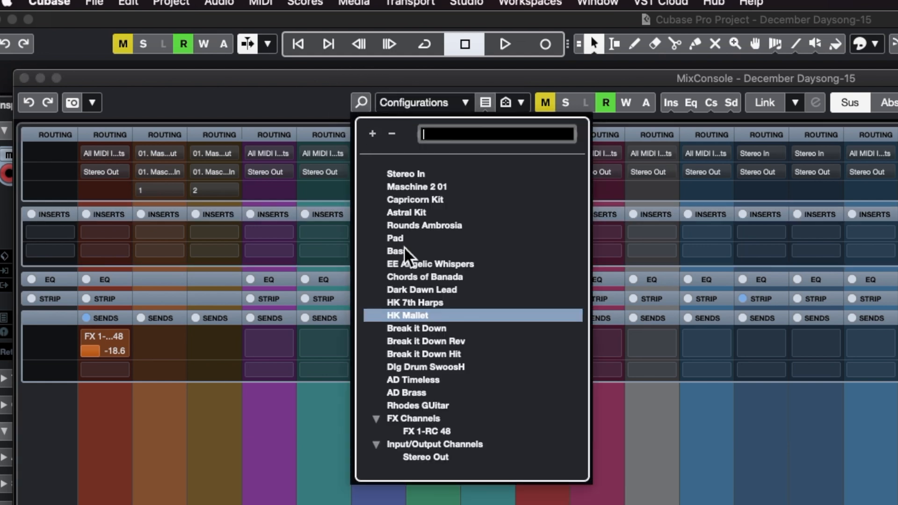
mouse_move(491, 245)
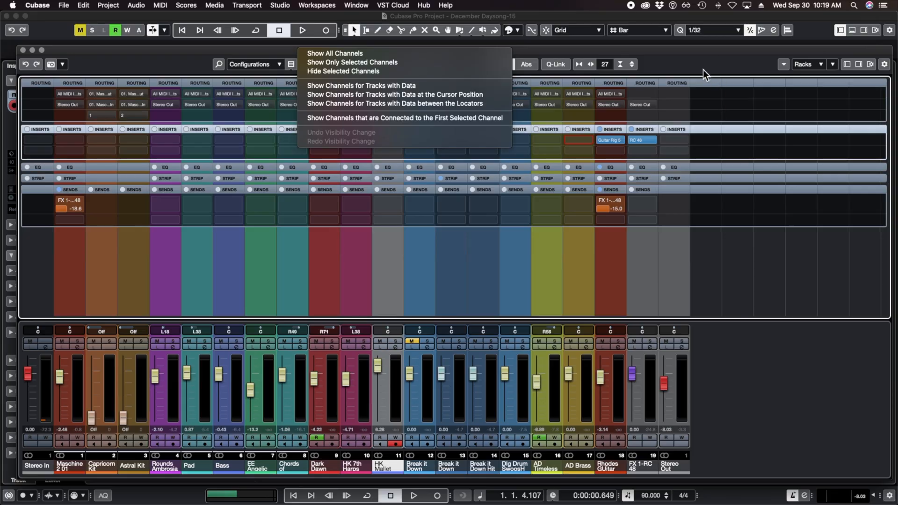
Step: Show only the selected Rounds Ambrosia–Break it Down Hit channels, then show all channels again
click(333, 53)
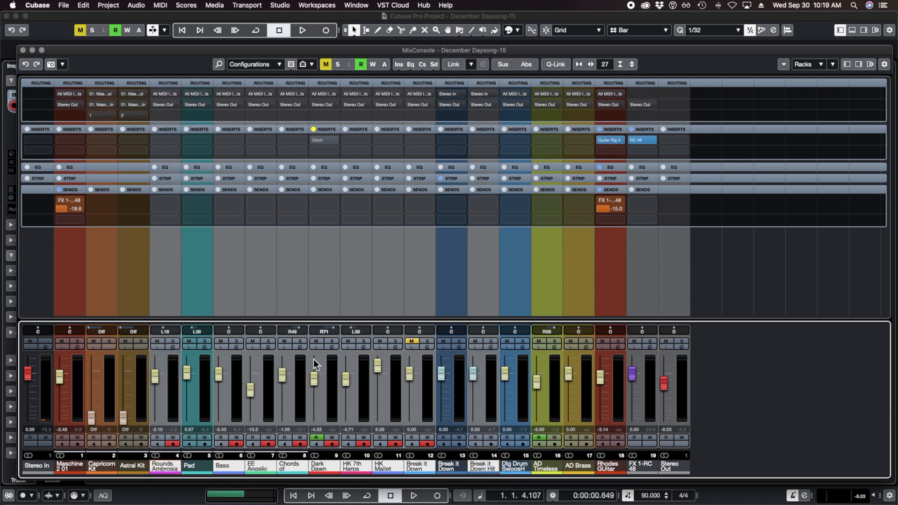
mouse_move(440, 399)
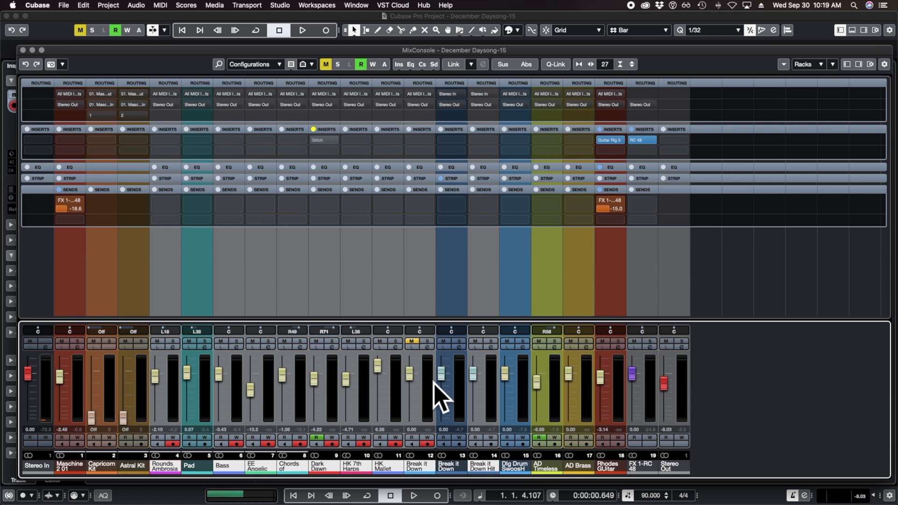
click(309, 65)
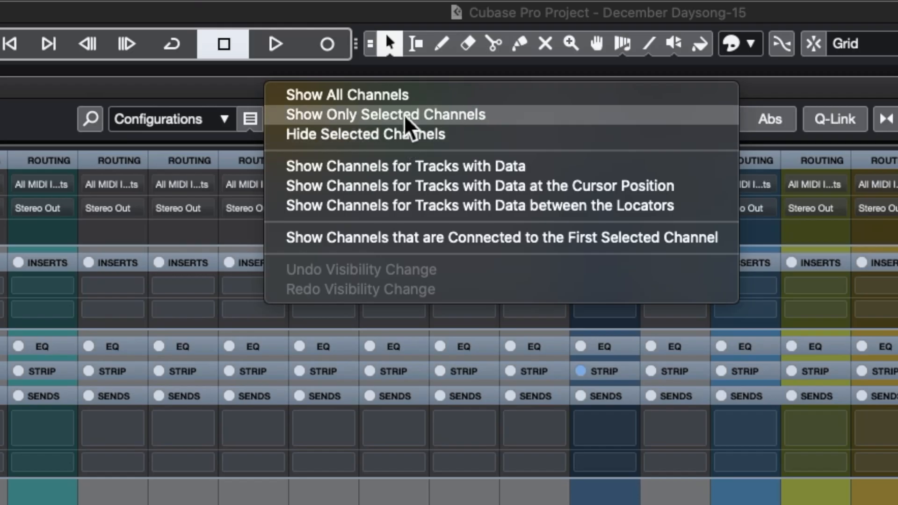
click(385, 114)
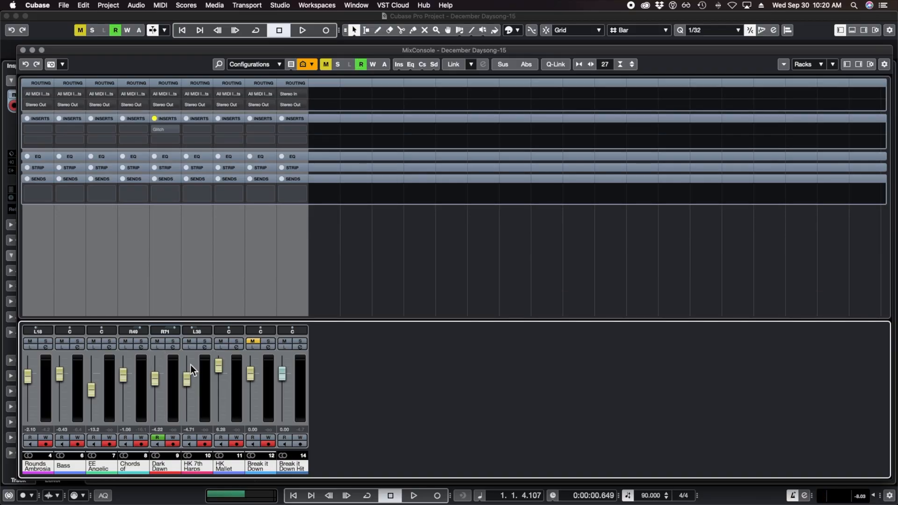
mouse_move(378, 400)
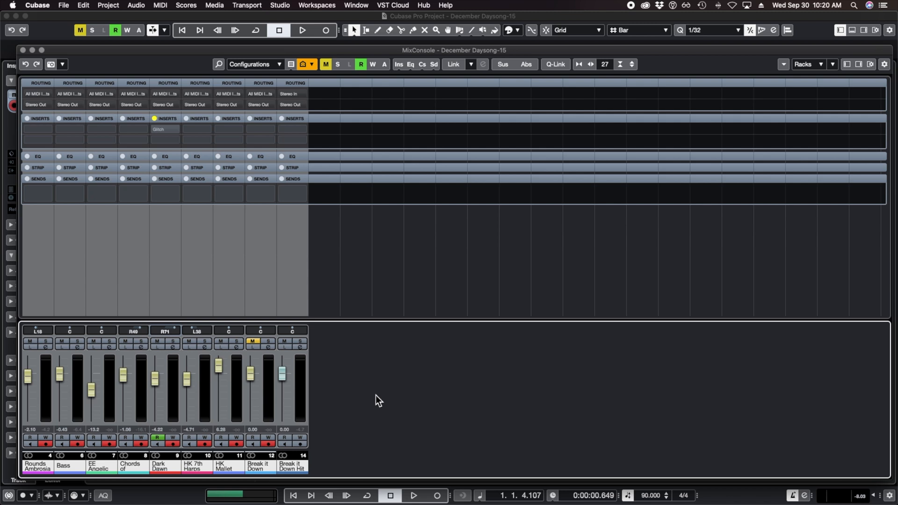
click(290, 65)
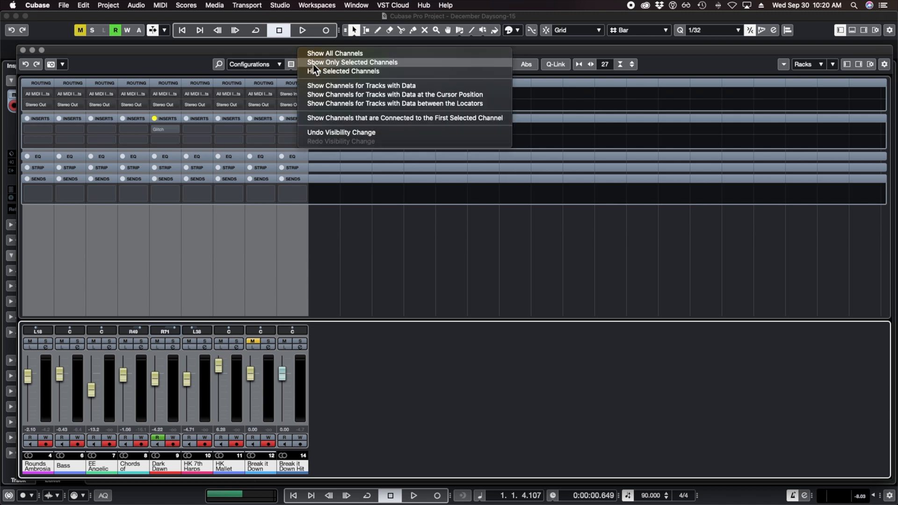
click(335, 53)
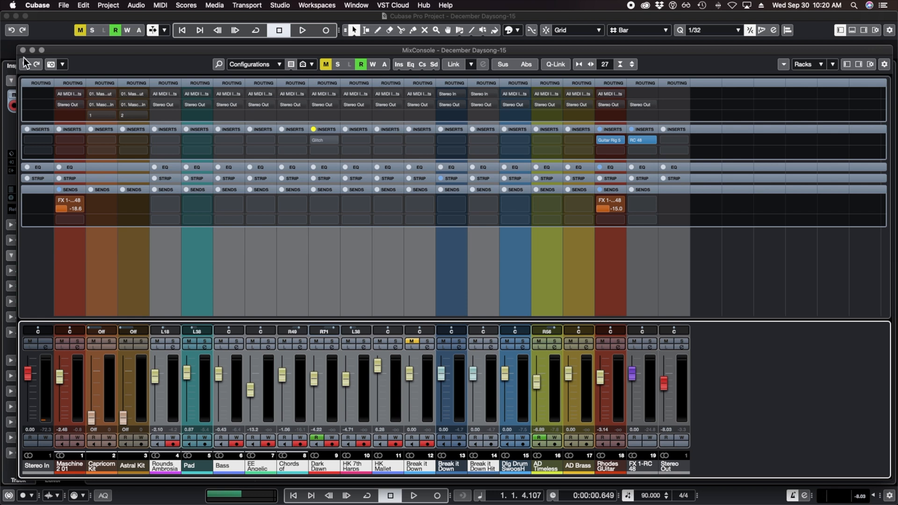
Step: Filter the mixer to channels for tracks with data, Capricorn Kit through Rhodes GUitar
click(21, 50)
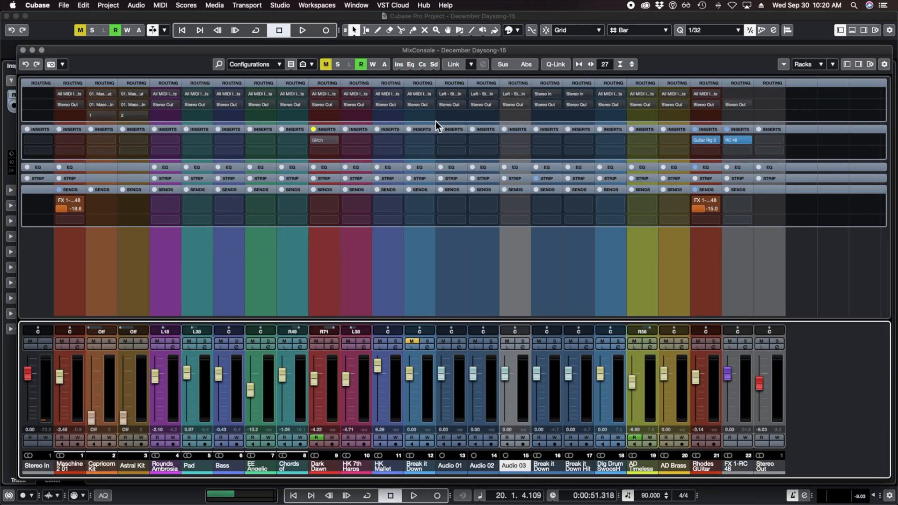
mouse_move(491, 221)
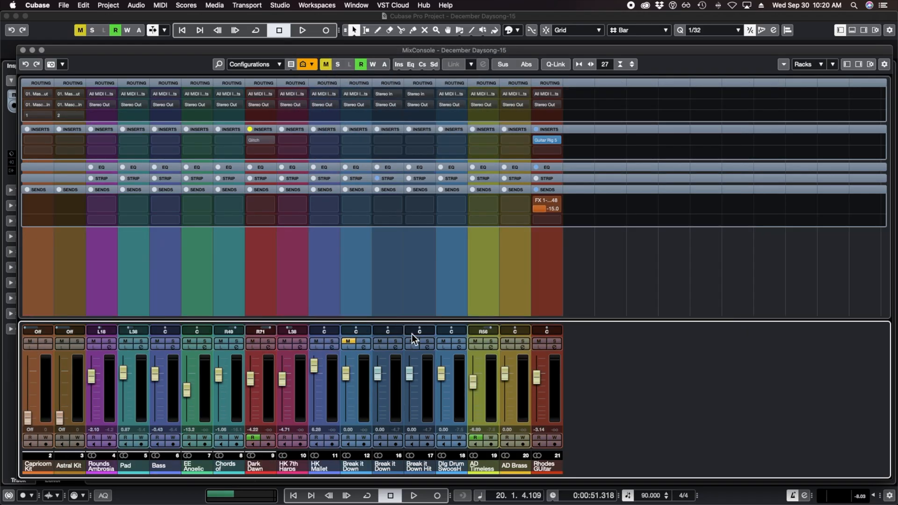
mouse_move(415, 338)
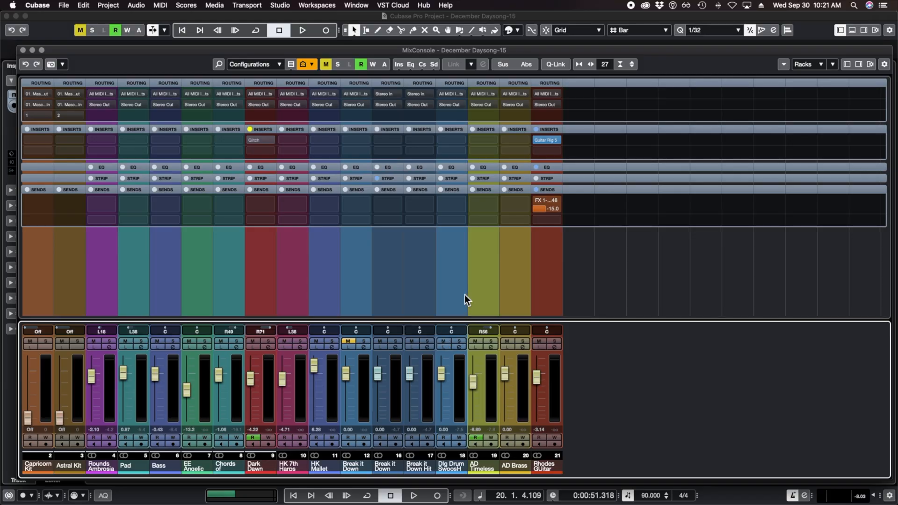
Step: Hide the Audio channel type from the mixer, then show audio channels again
click(291, 65)
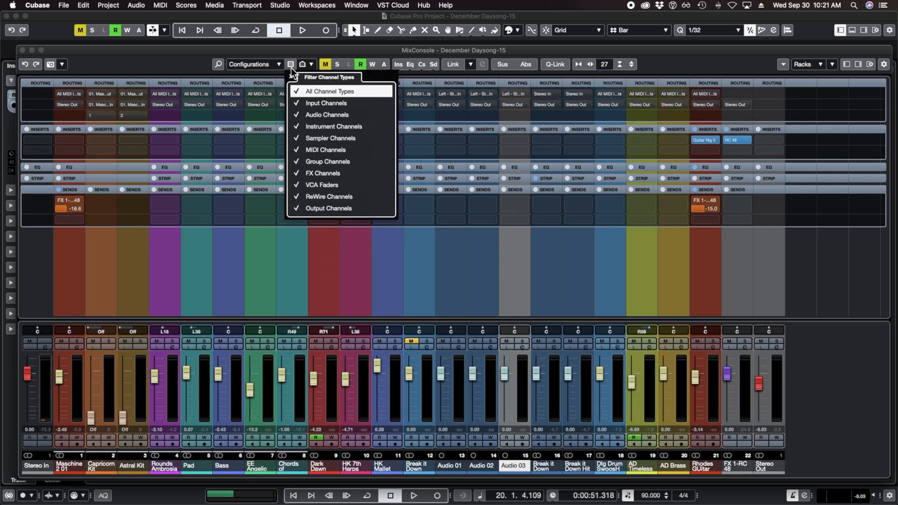
mouse_move(342, 155)
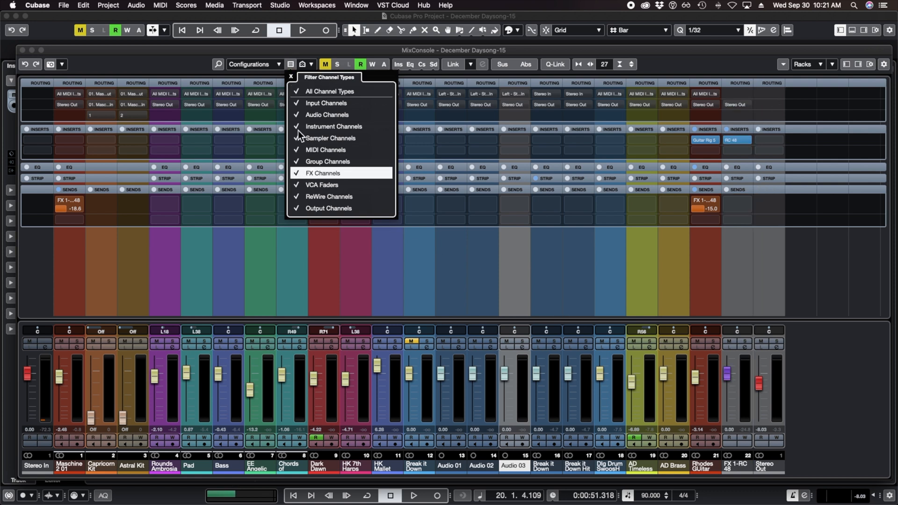
click(326, 114)
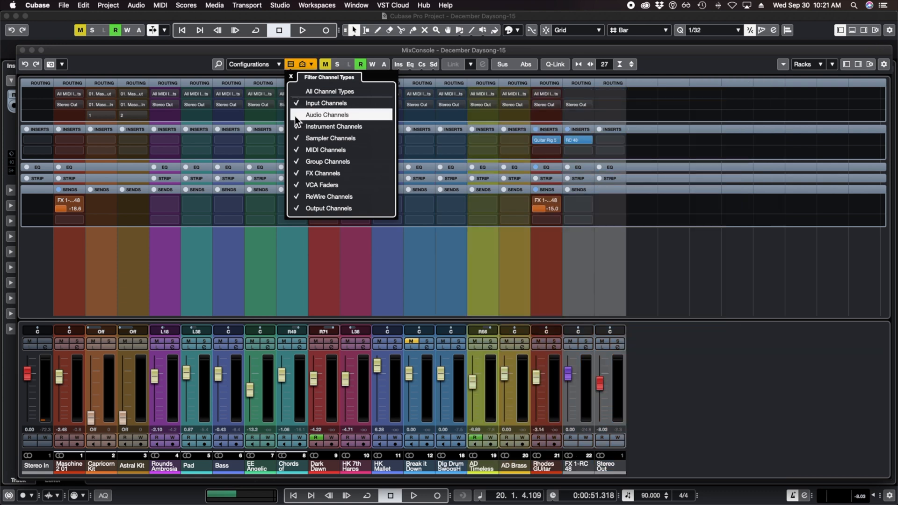
click(328, 114)
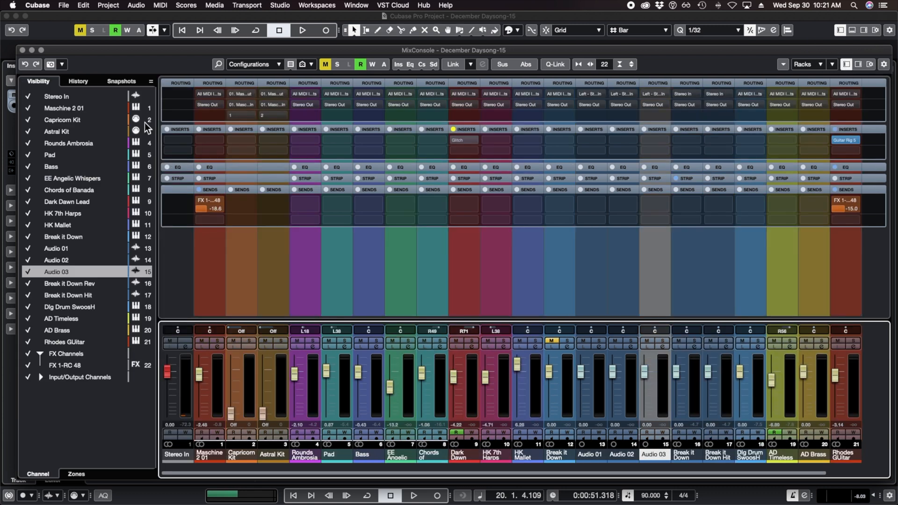
mouse_move(124, 168)
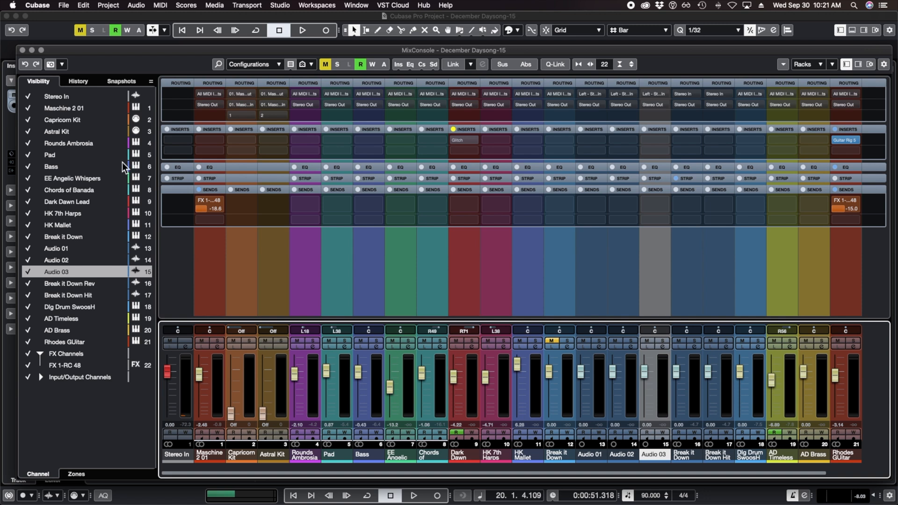
mouse_move(78, 114)
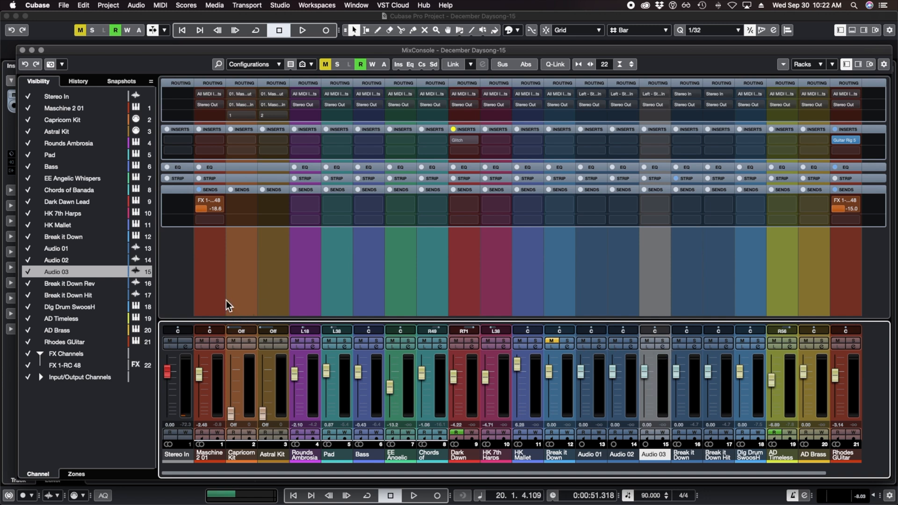
mouse_move(16, 54)
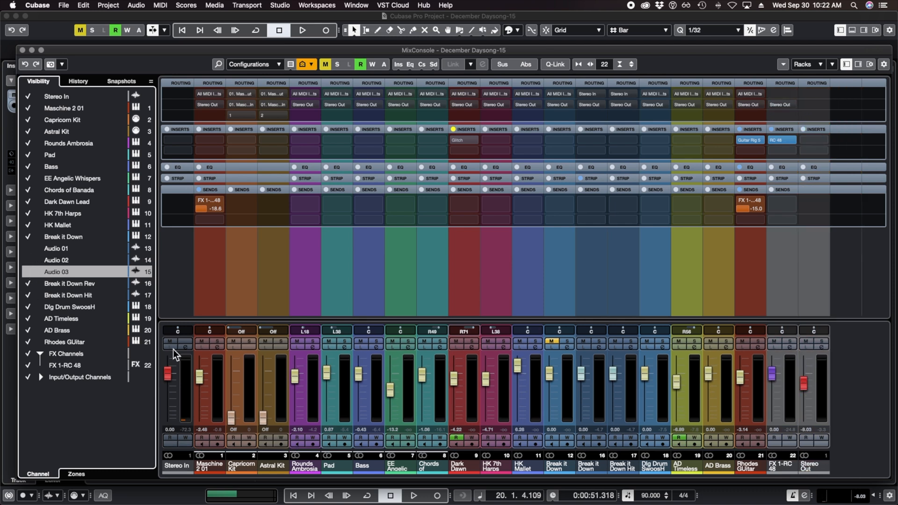
mouse_move(31, 249)
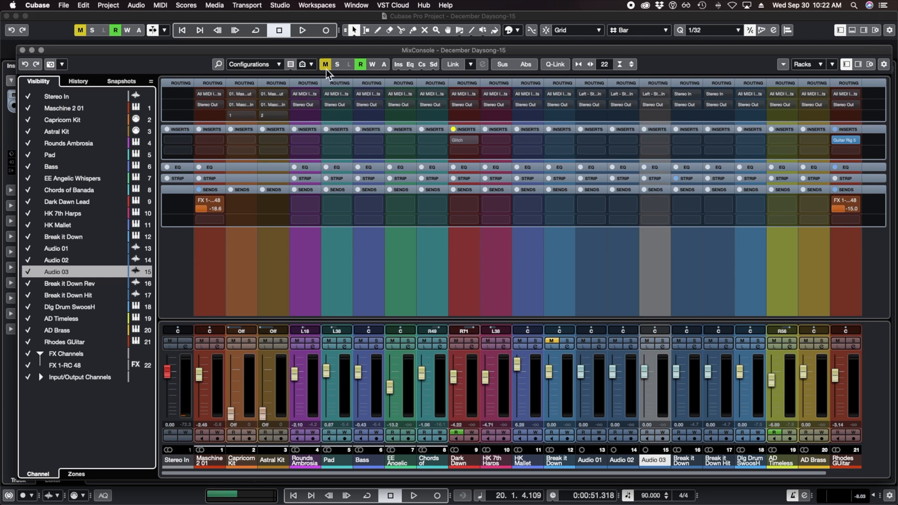
Step: With Stereo In, Maschine 2 01, Audio 01 and 03 hidden, make Audio 02 visible again
click(310, 64)
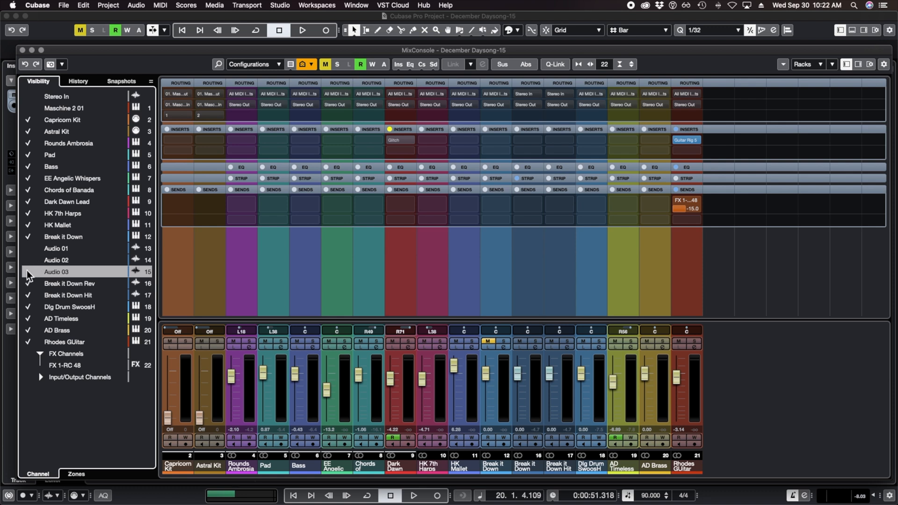
mouse_move(29, 267)
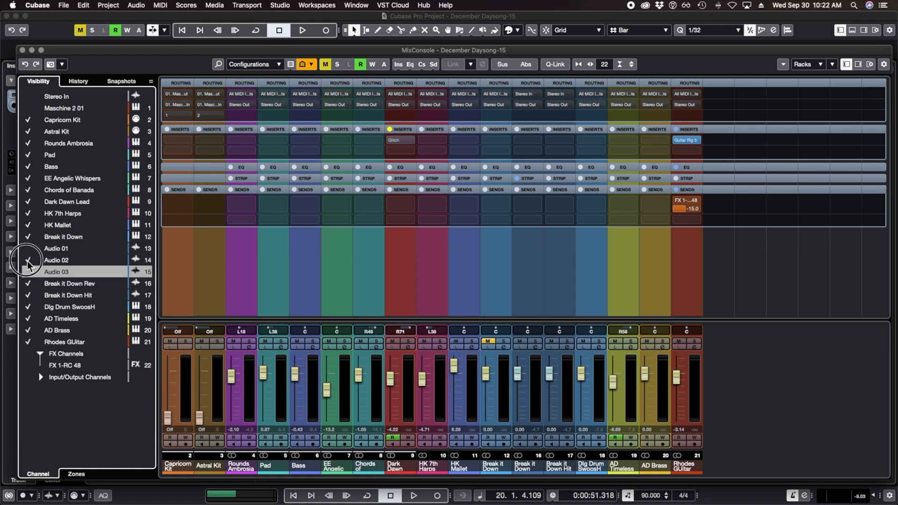
click(27, 260)
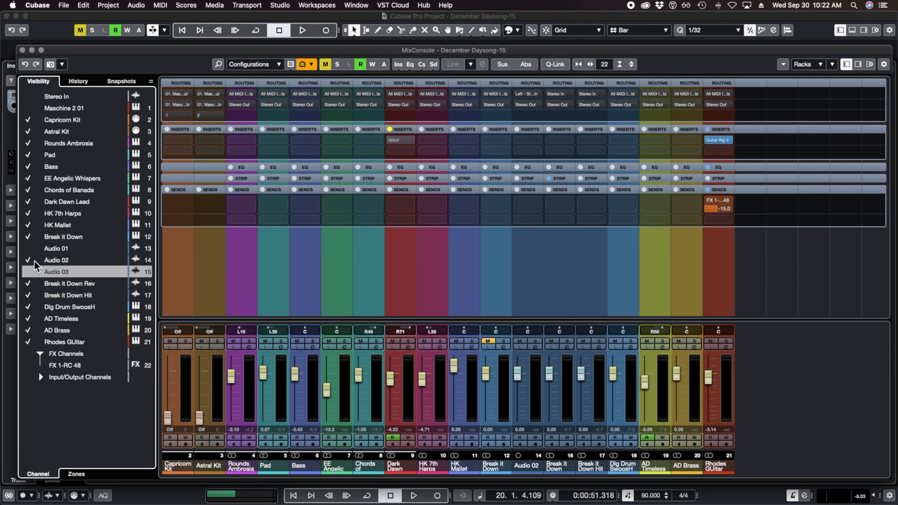
Step: Switch the left zone through History and Snapshots (Snapshot 1, Snapshot 2), back to Visibility
click(77, 81)
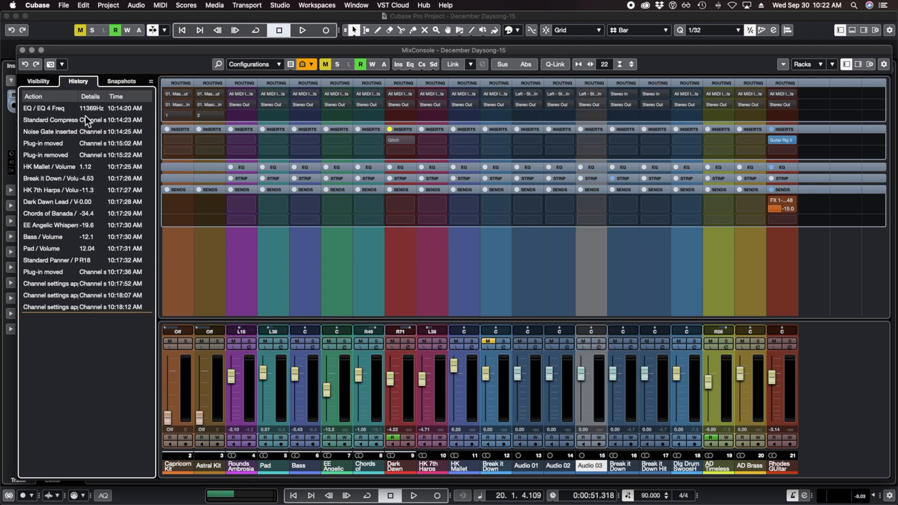
mouse_move(123, 106)
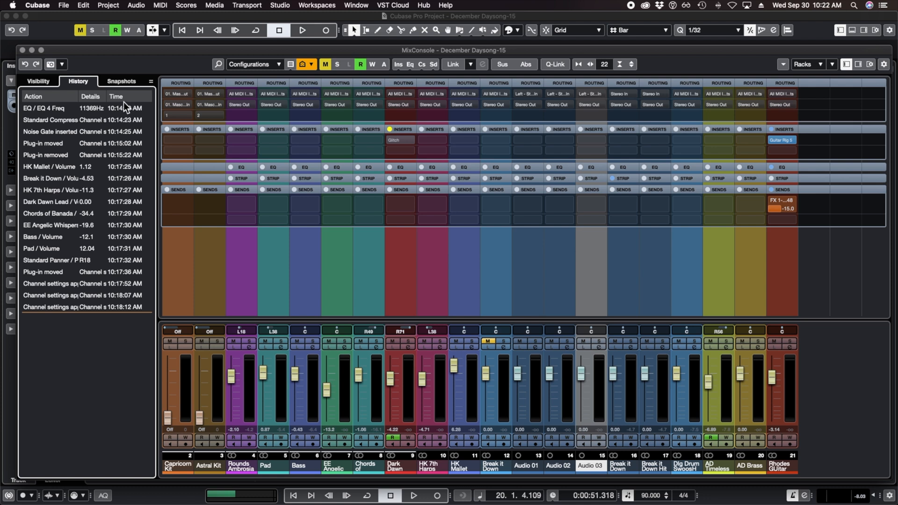
mouse_move(65, 85)
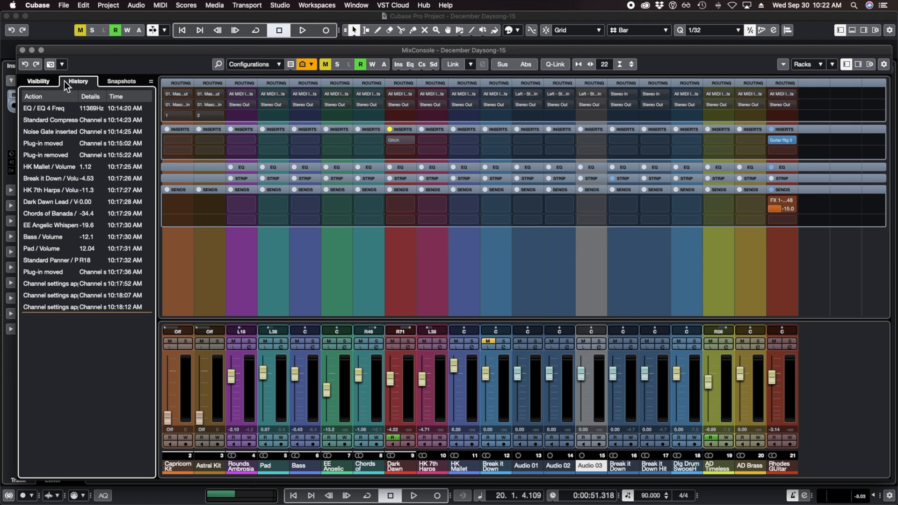
click(120, 80)
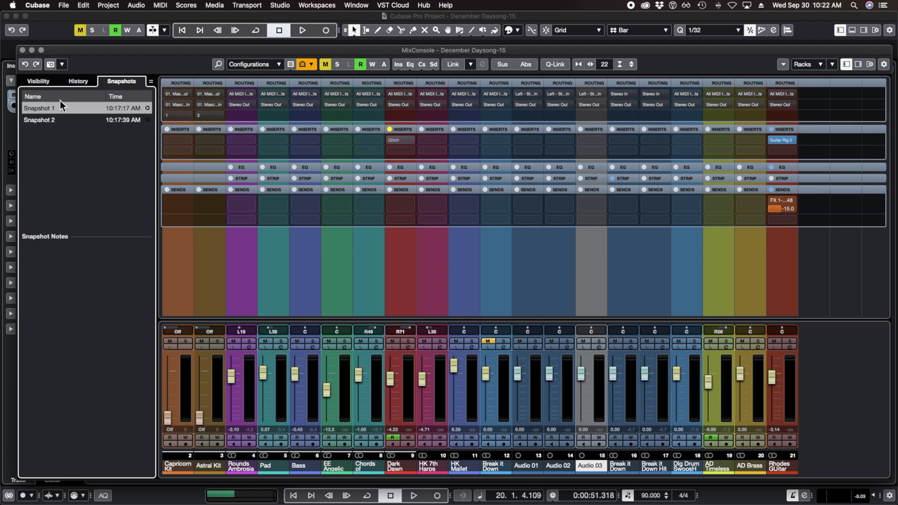
mouse_move(50, 65)
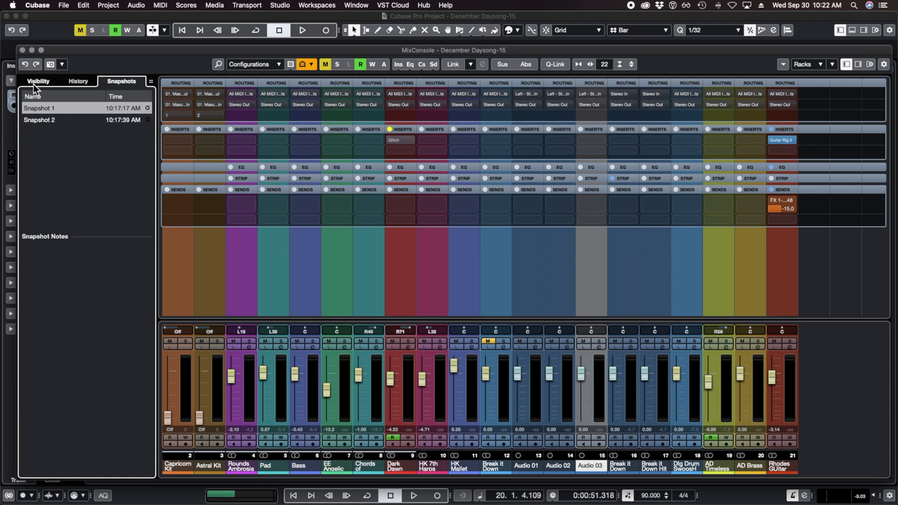
click(38, 82)
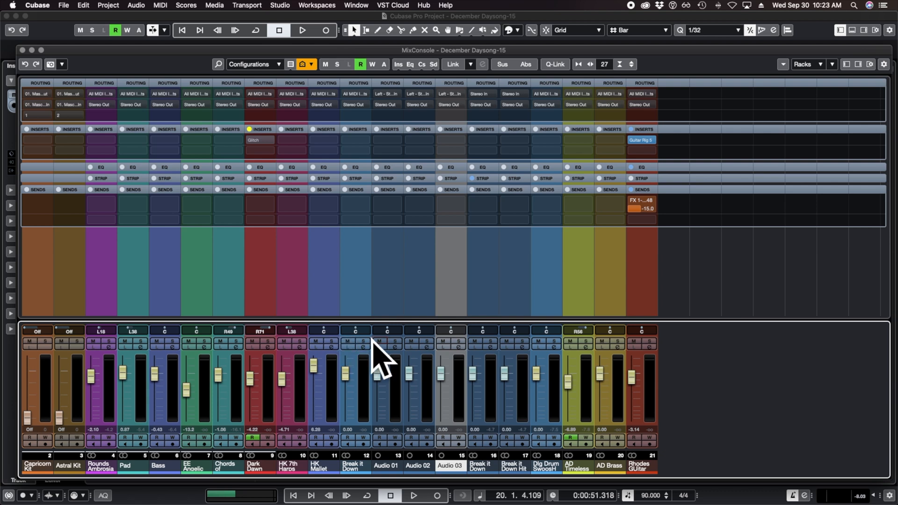
Step: Toggle a channel's mute and solo, then clear every solo with Deactivate All Solo
click(347, 342)
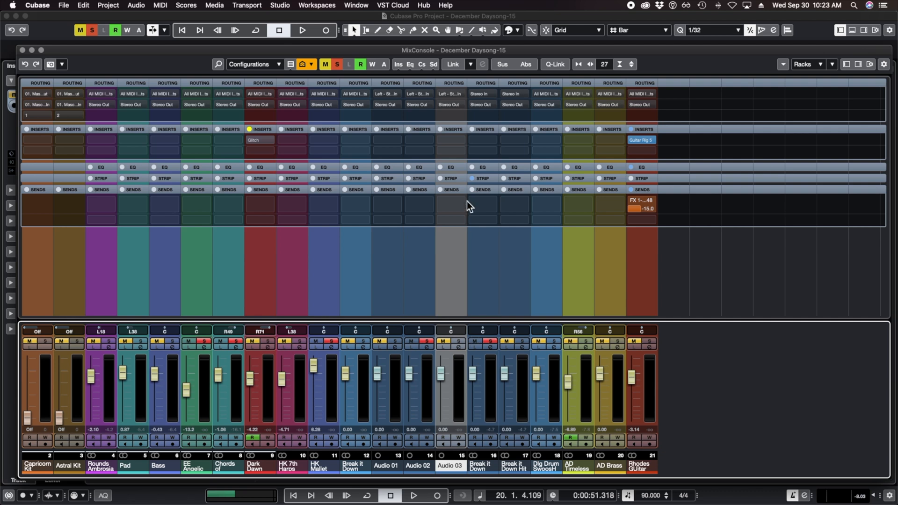
click(348, 342)
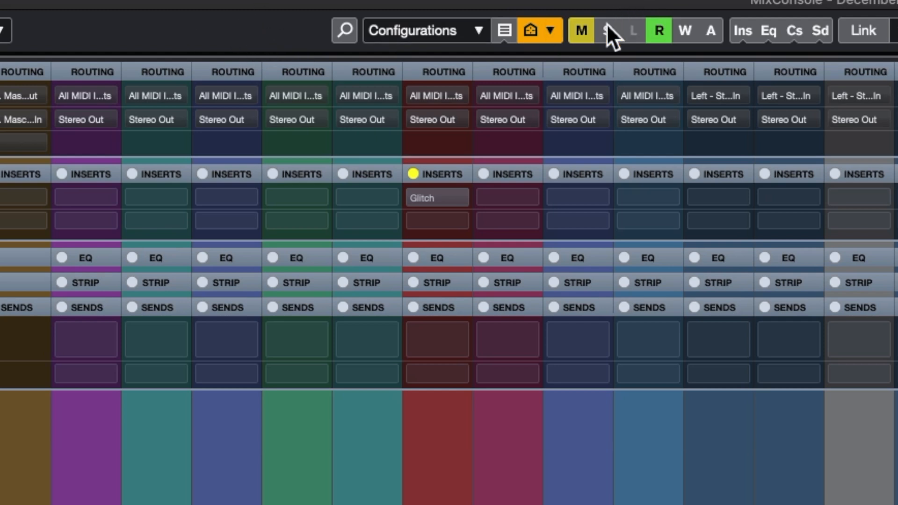
click(503, 30)
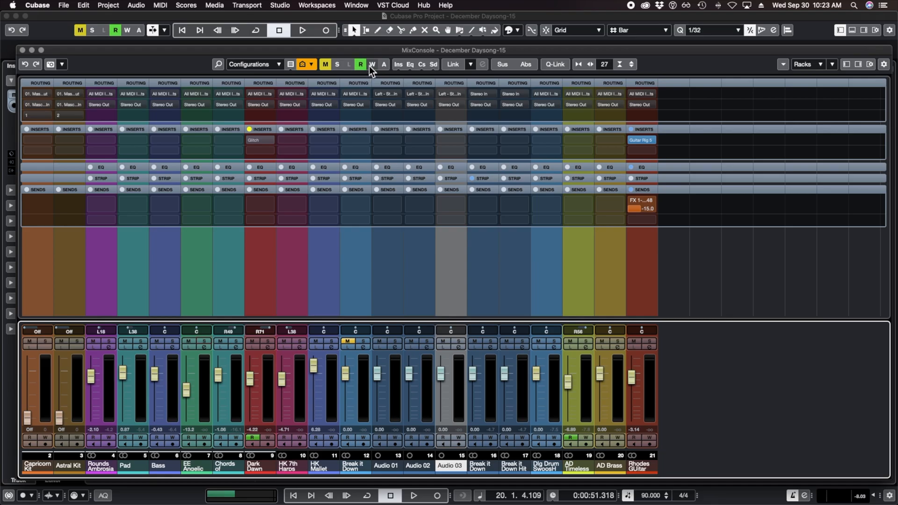
mouse_move(410, 79)
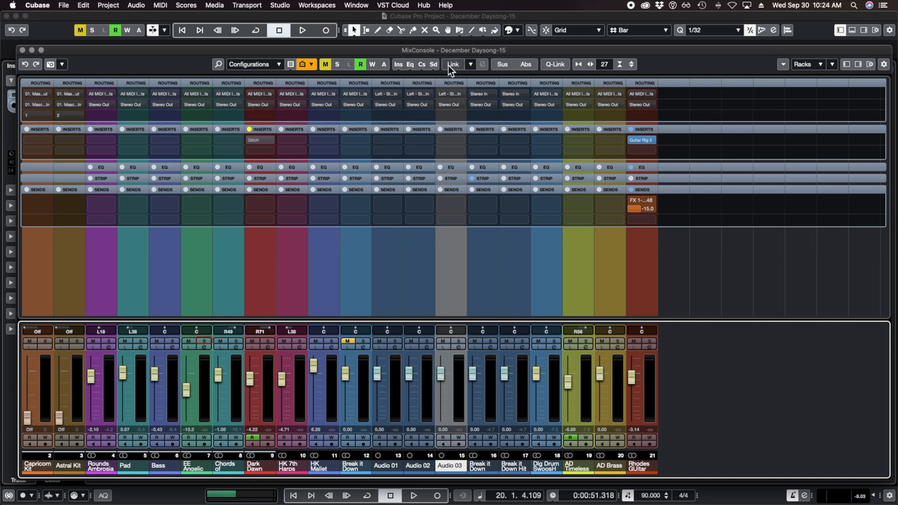
mouse_move(460, 72)
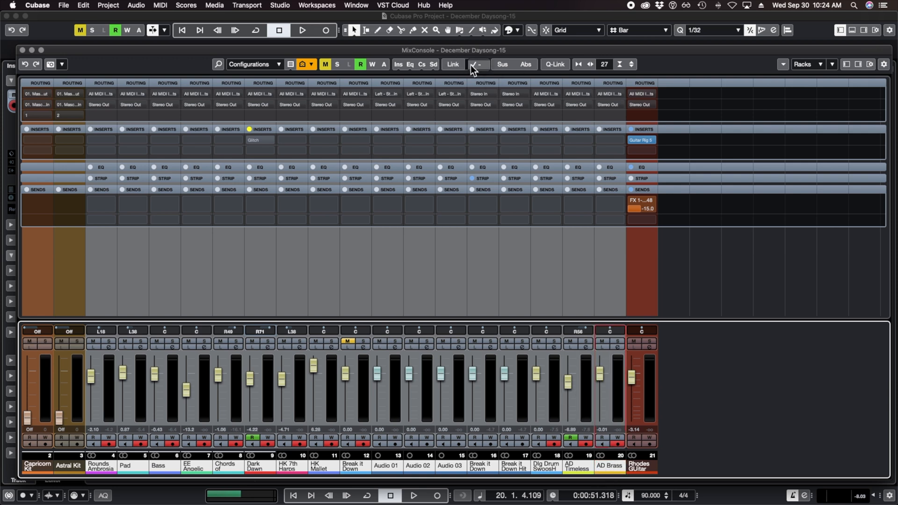
Step: Create link group Link 1 for the selected channels with Sends and Selection unticked so only Volume is linked
click(475, 64)
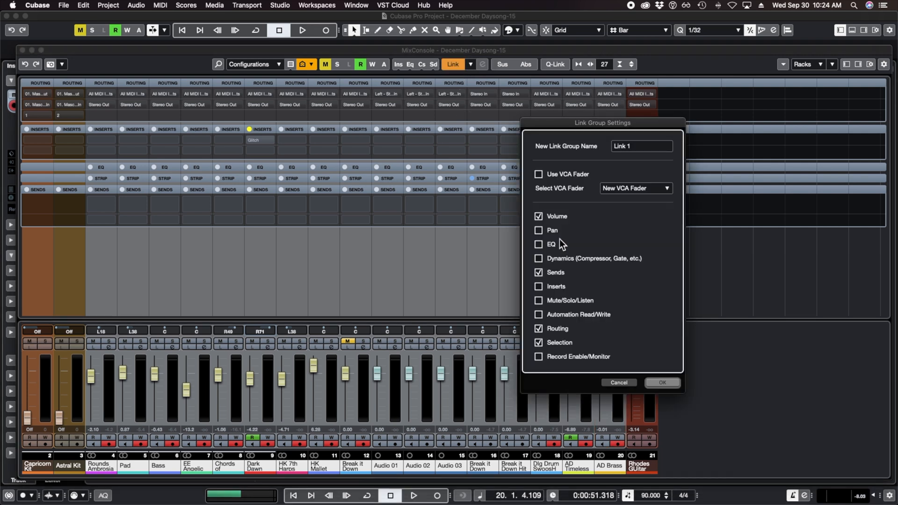
mouse_move(565, 246)
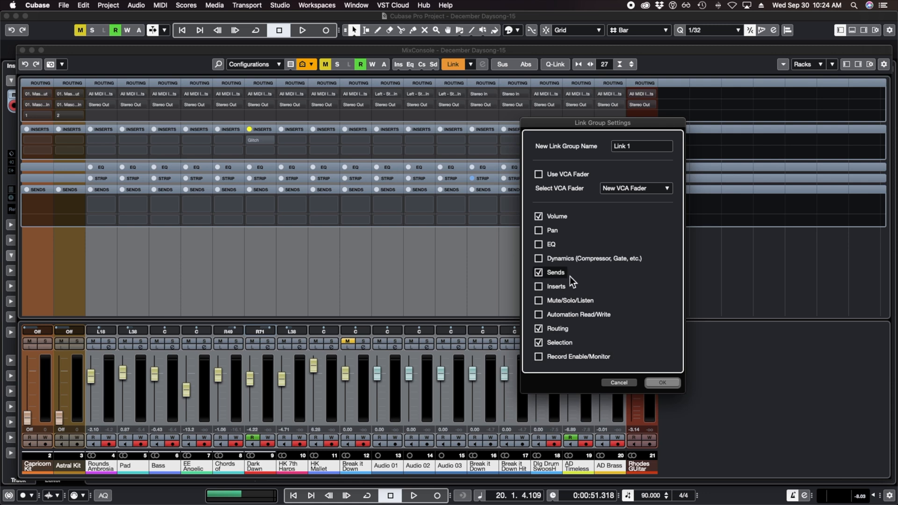
click(537, 342)
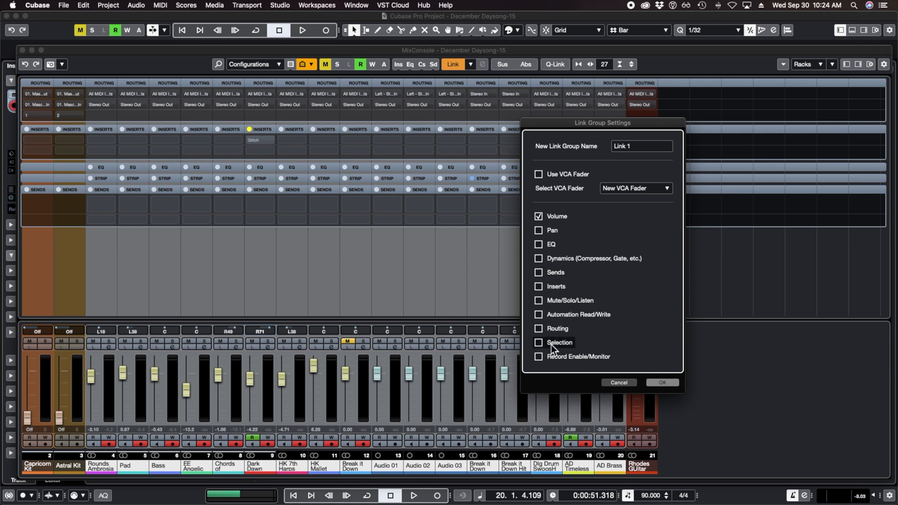
click(661, 382)
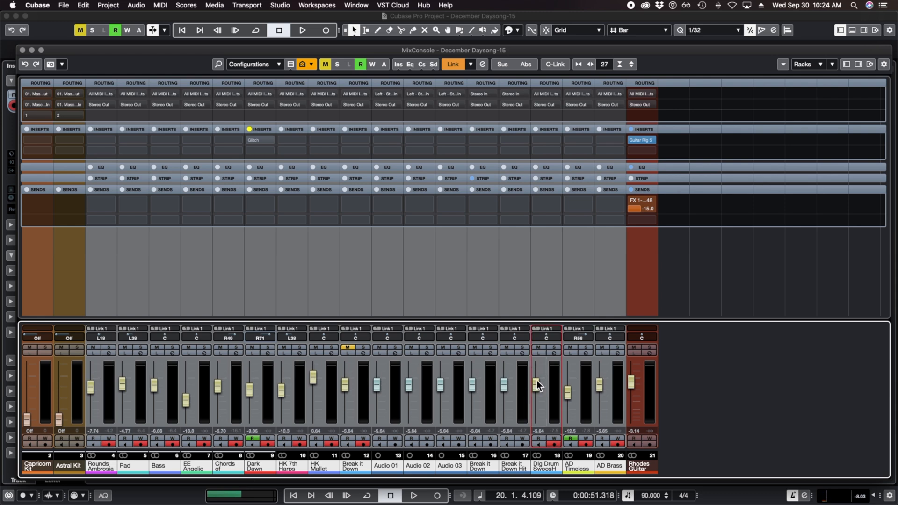
mouse_move(650, 397)
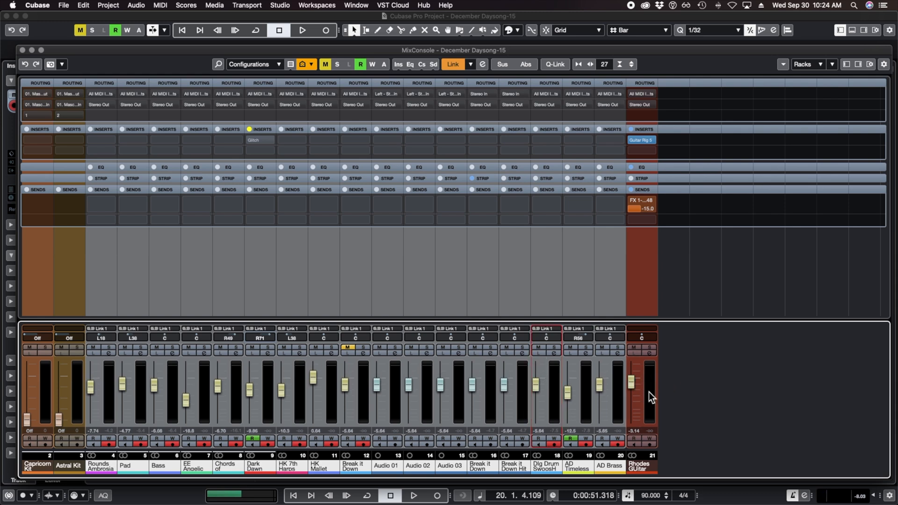